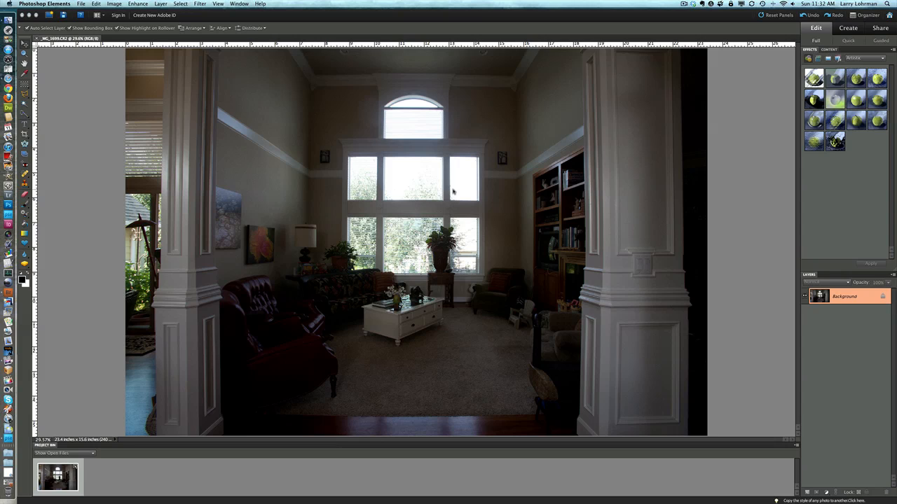
pyautogui.moveTo(424, 199)
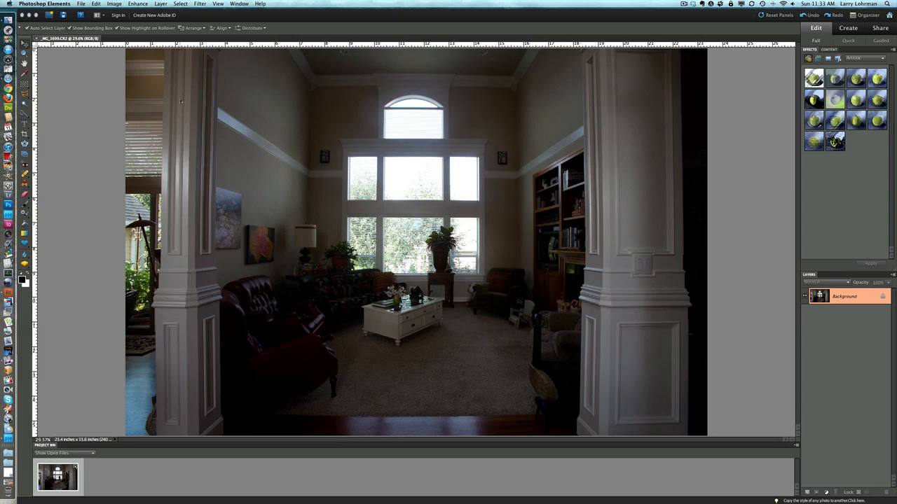
pyautogui.moveTo(166, 360)
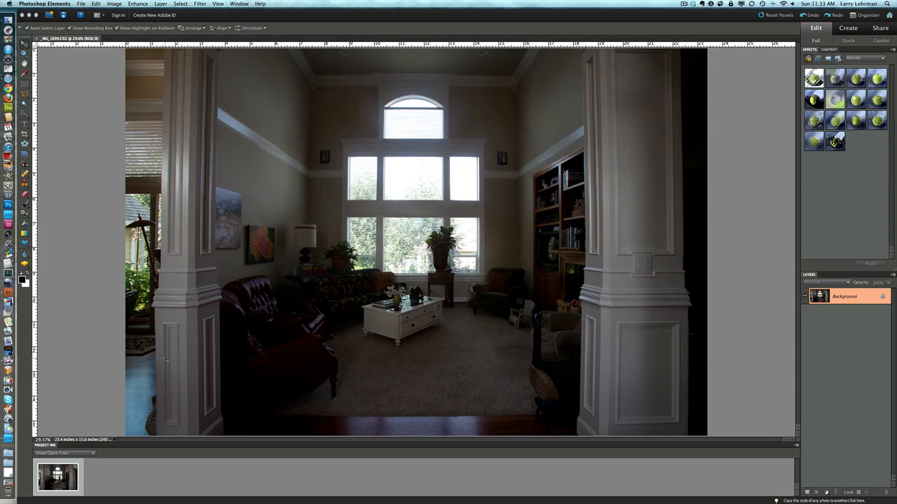
pyautogui.moveTo(161, 344)
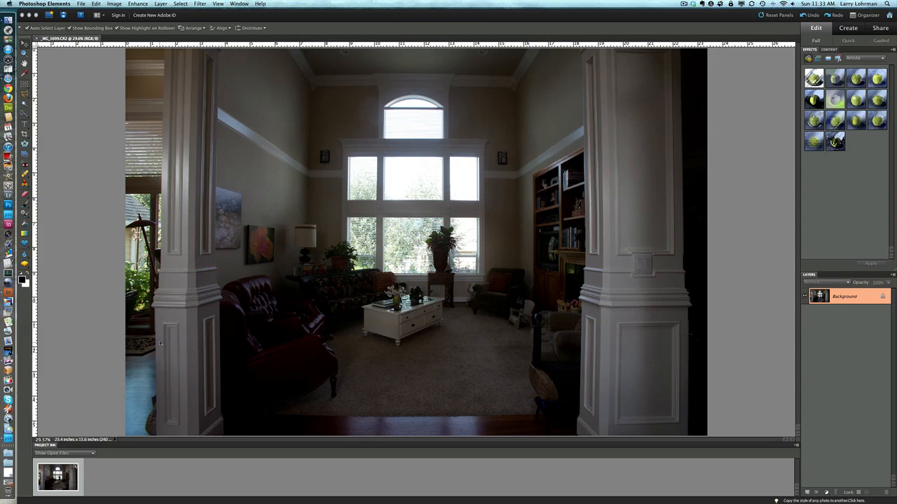
pyautogui.moveTo(164, 173)
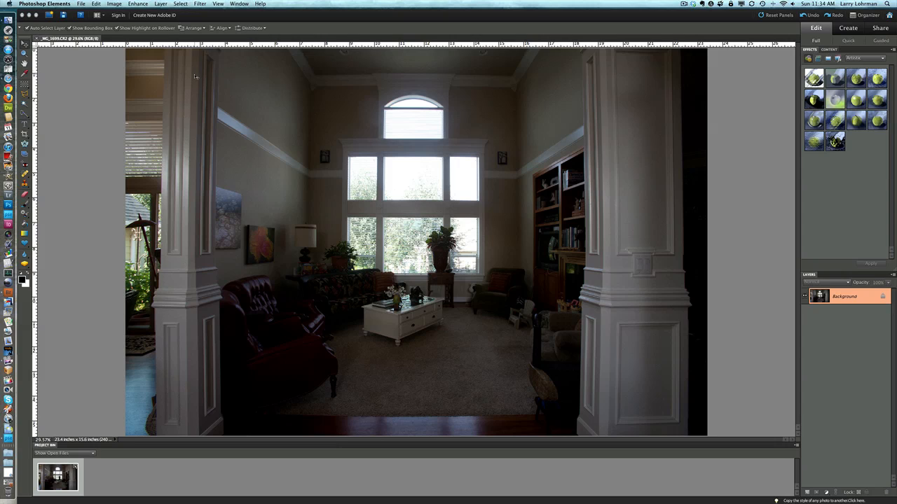
pyautogui.moveTo(645, 308)
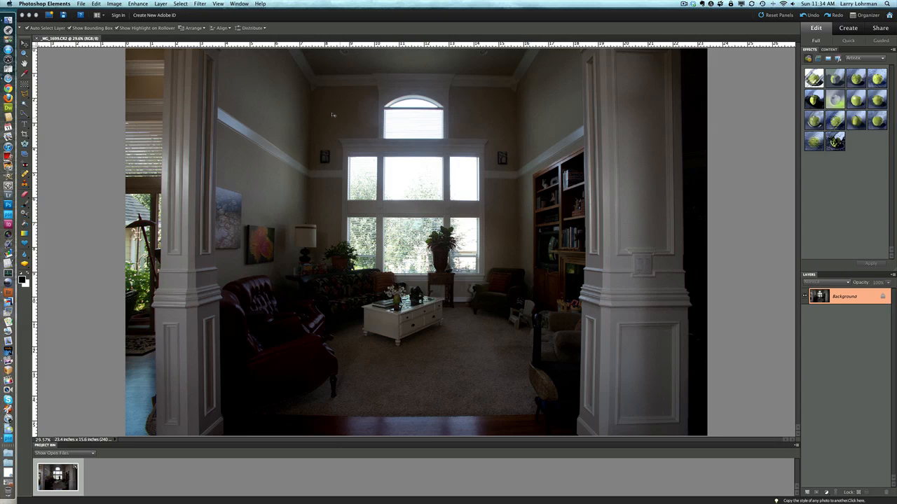
pyautogui.moveTo(320, 81)
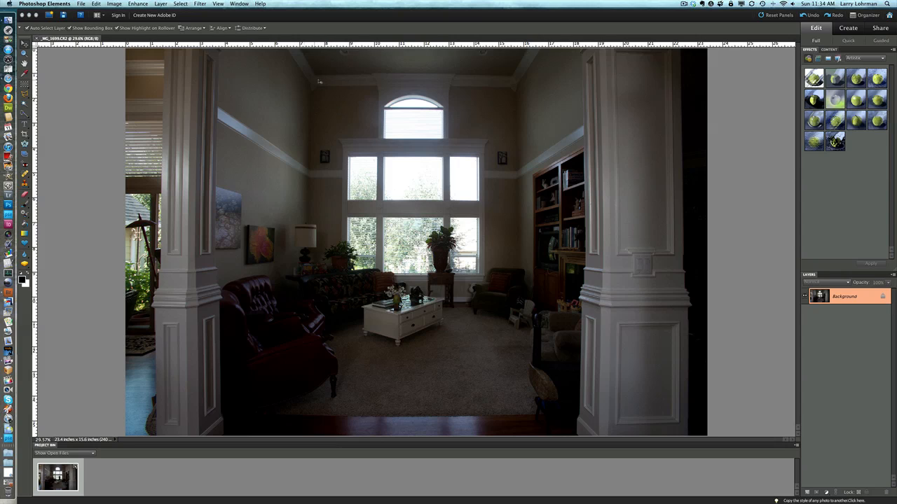
pyautogui.moveTo(530, 92)
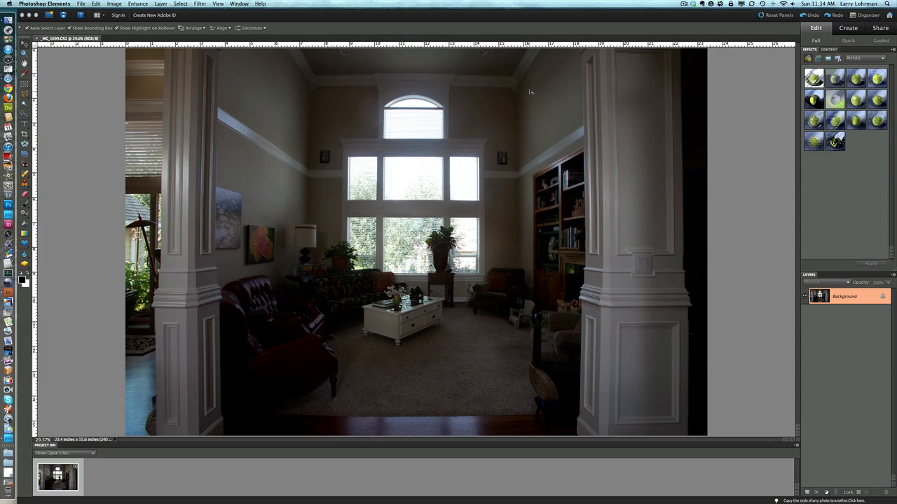
pyautogui.moveTo(198, 215)
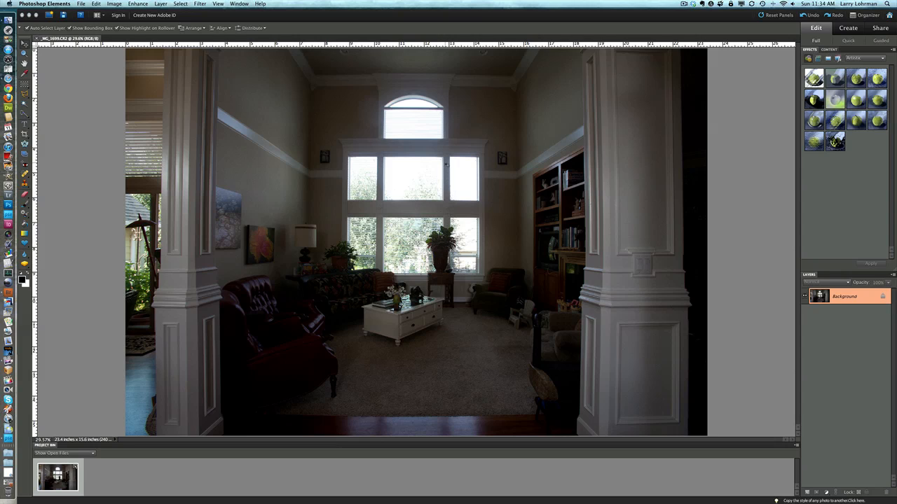
pyautogui.moveTo(666, 182)
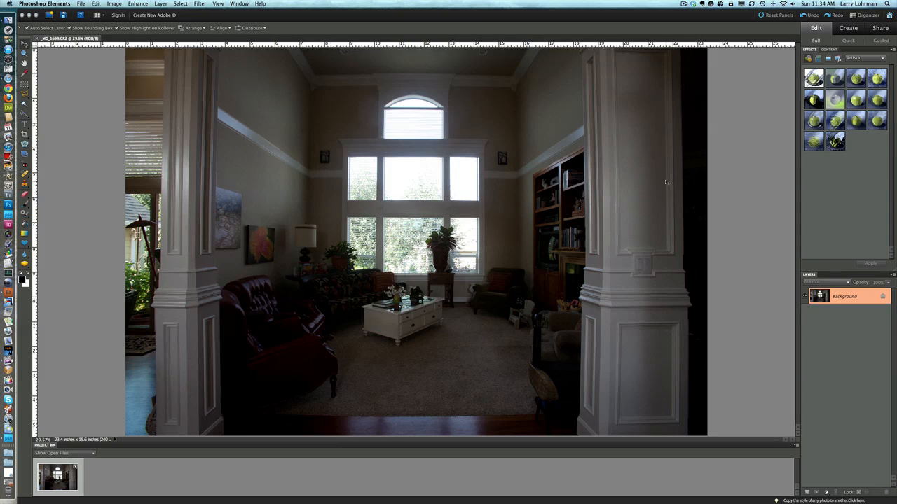
pyautogui.moveTo(662, 384)
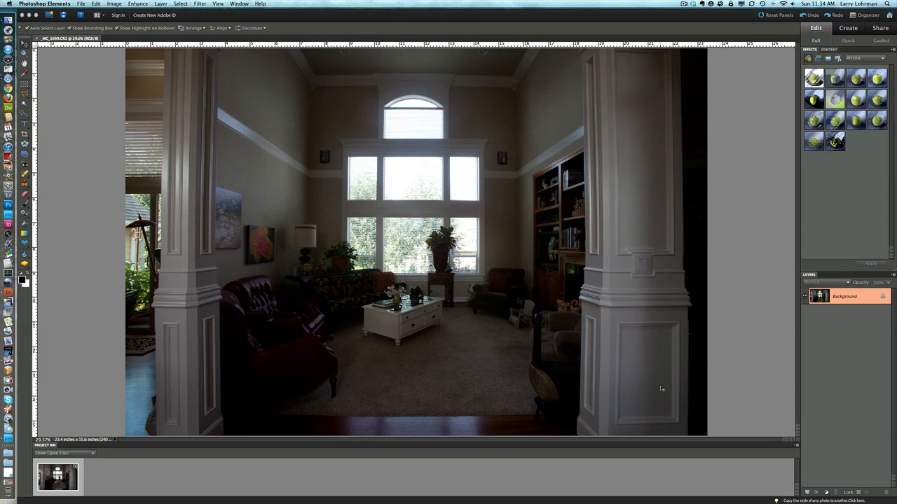
pyautogui.moveTo(656, 379)
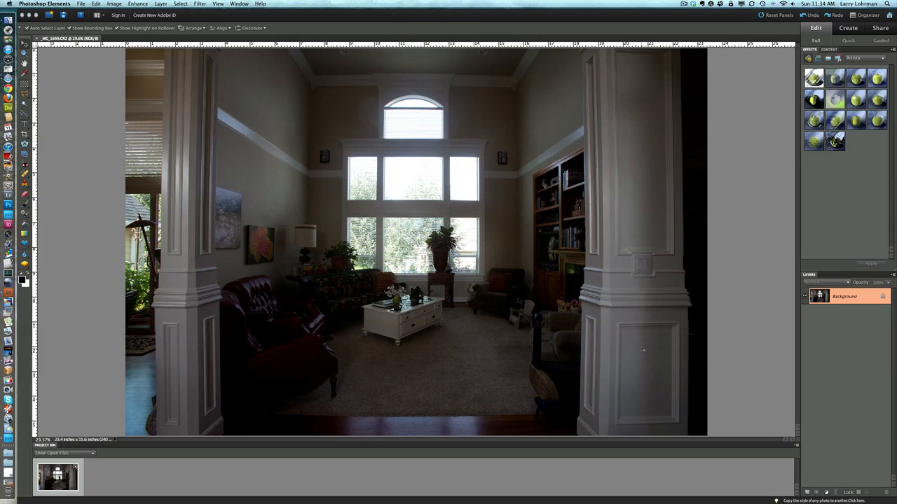
pyautogui.moveTo(629, 332)
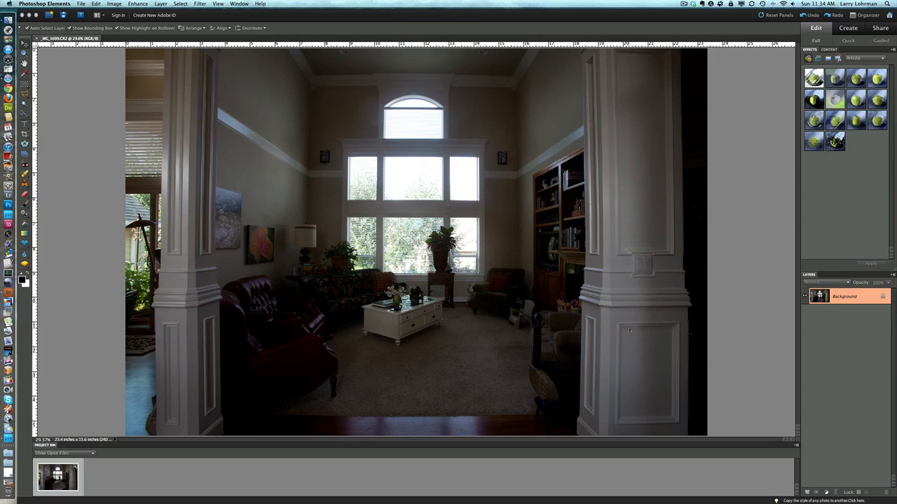
pyautogui.moveTo(610, 323)
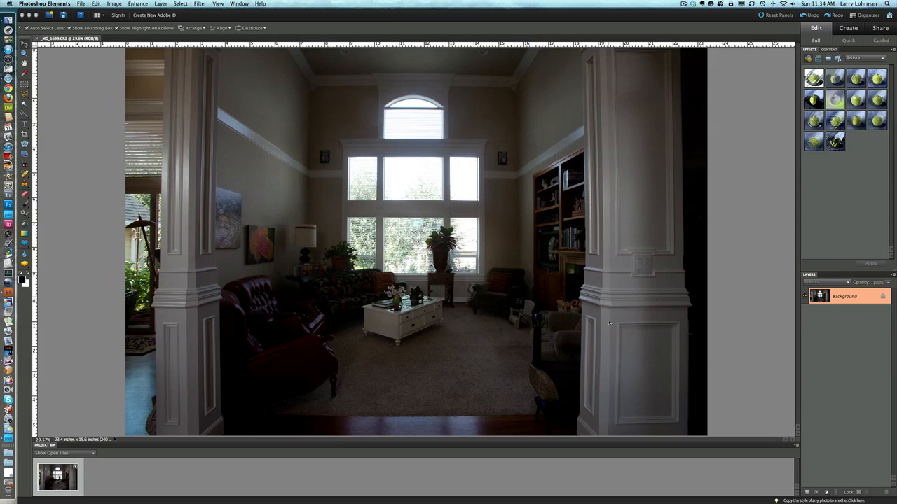
pyautogui.moveTo(474, 328)
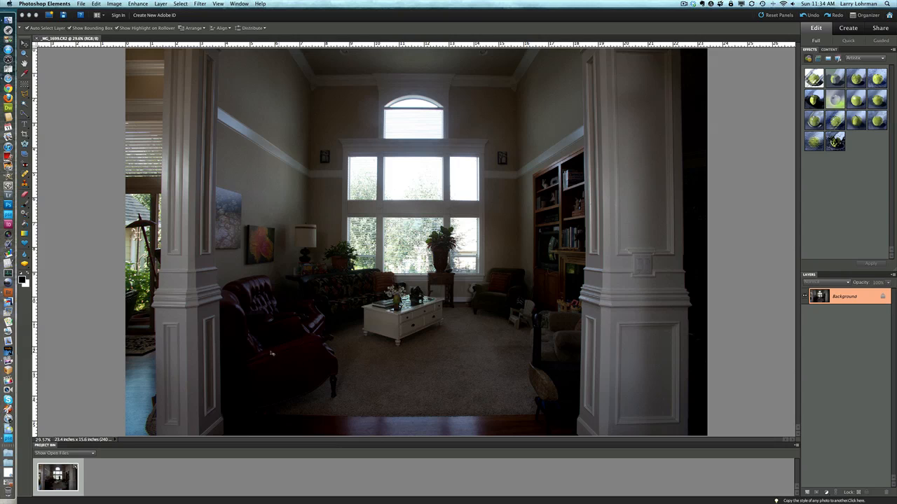
pyautogui.moveTo(285, 320)
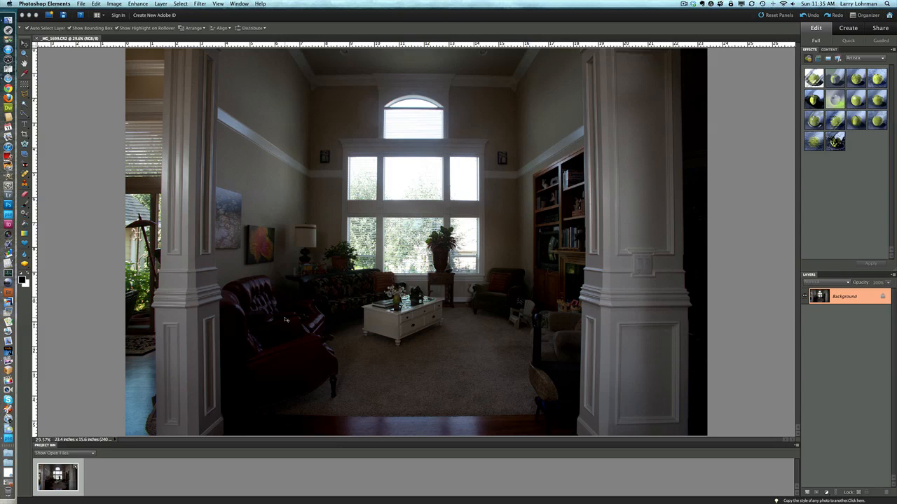
pyautogui.moveTo(265, 337)
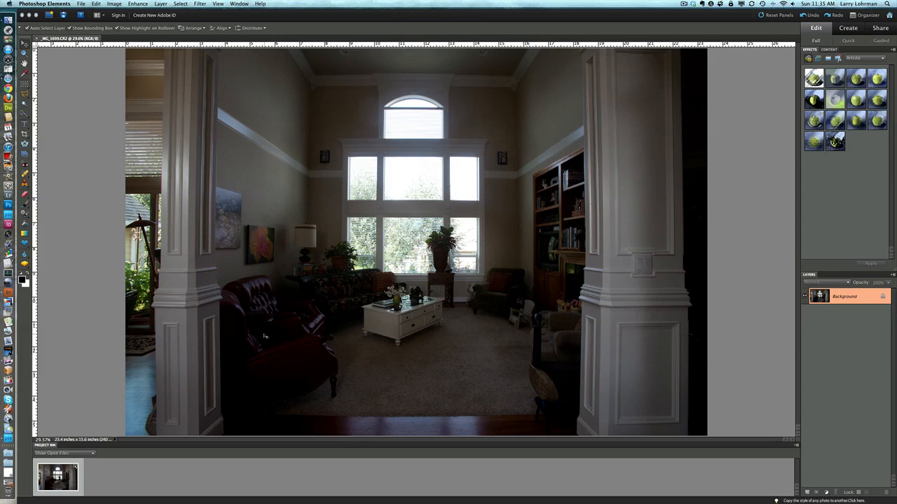
pyautogui.moveTo(241, 353)
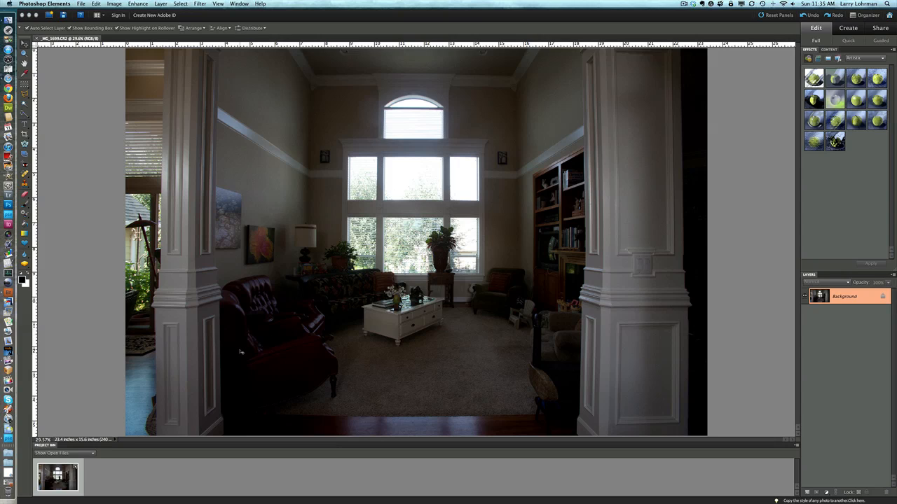
pyautogui.moveTo(227, 270)
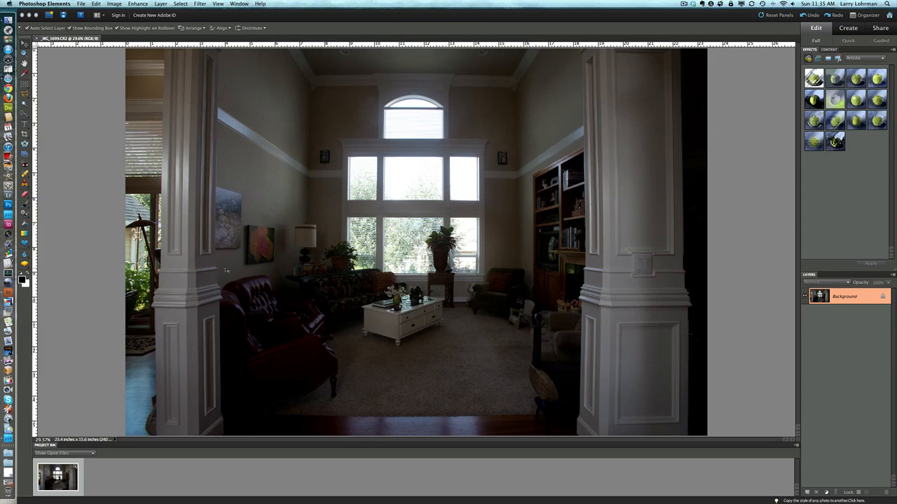
pyautogui.moveTo(216, 279)
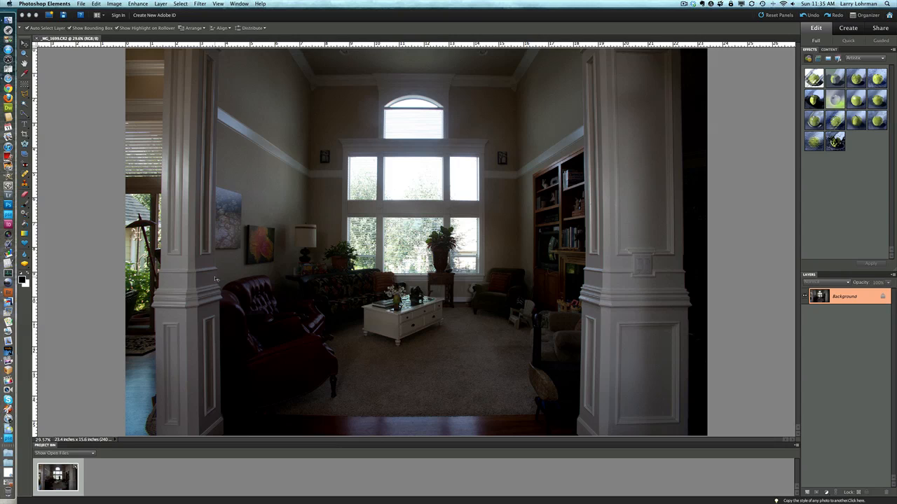
pyautogui.moveTo(188, 173)
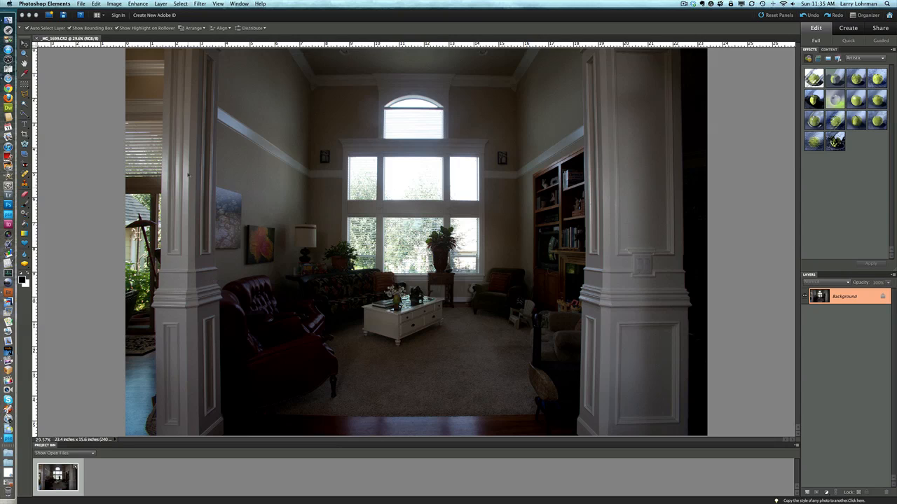
pyautogui.moveTo(111, 79)
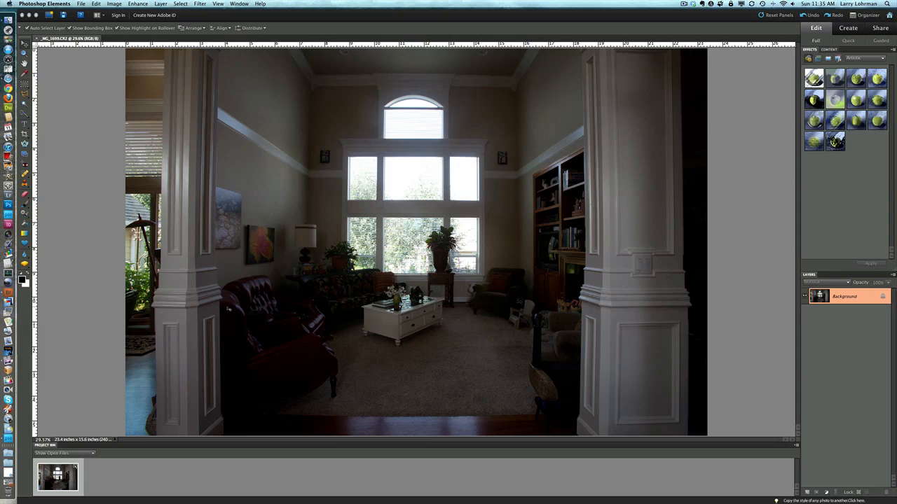
pyautogui.moveTo(33, 160)
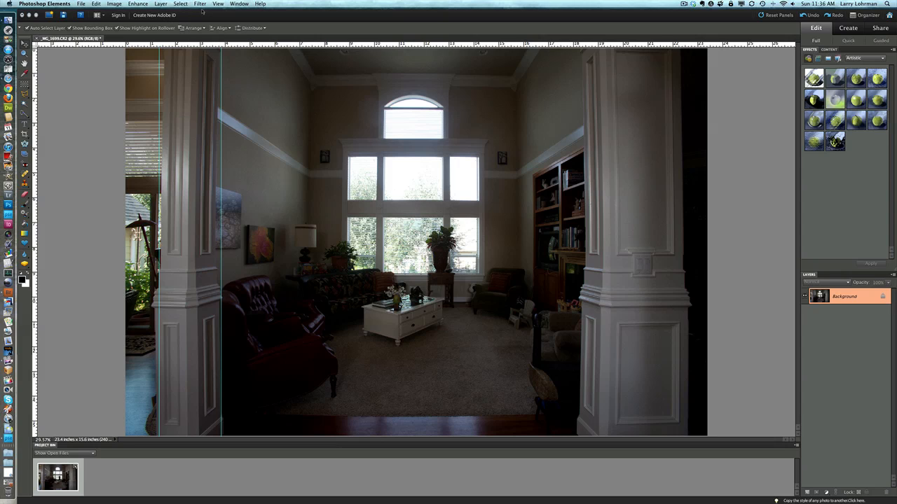
# Open Correct Camera Distortion from the Filter menu for the room photo
pyautogui.click(199, 4)
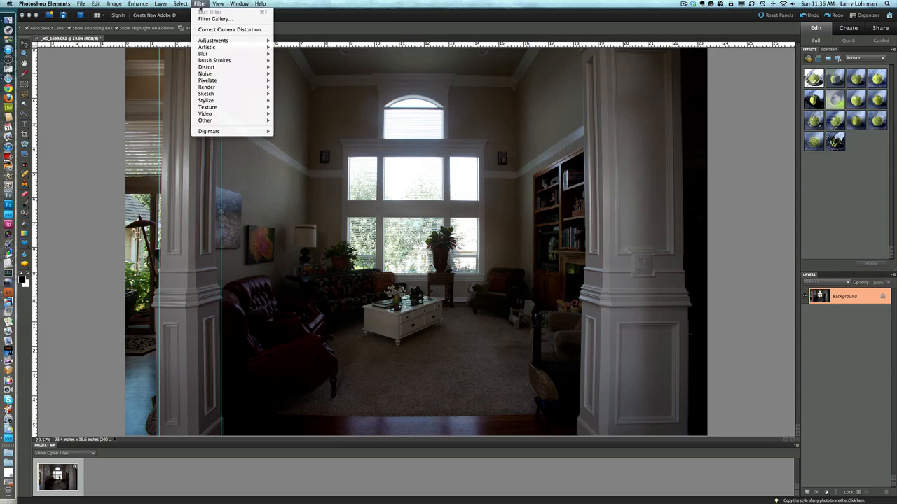
pyautogui.moveTo(231, 29)
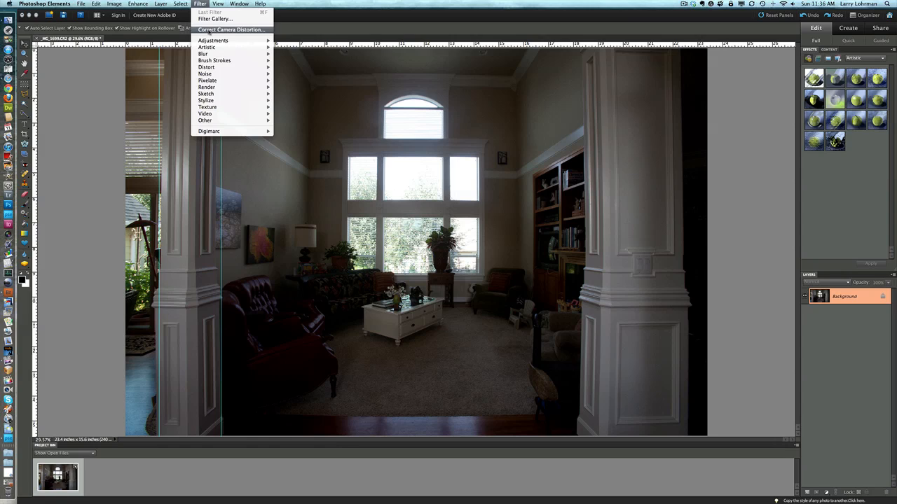
pyautogui.click(230, 30)
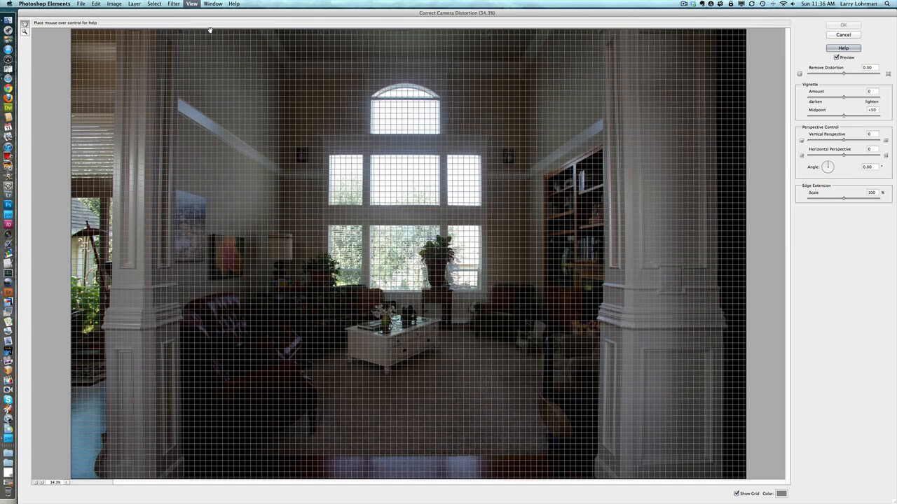
pyautogui.moveTo(361, 210)
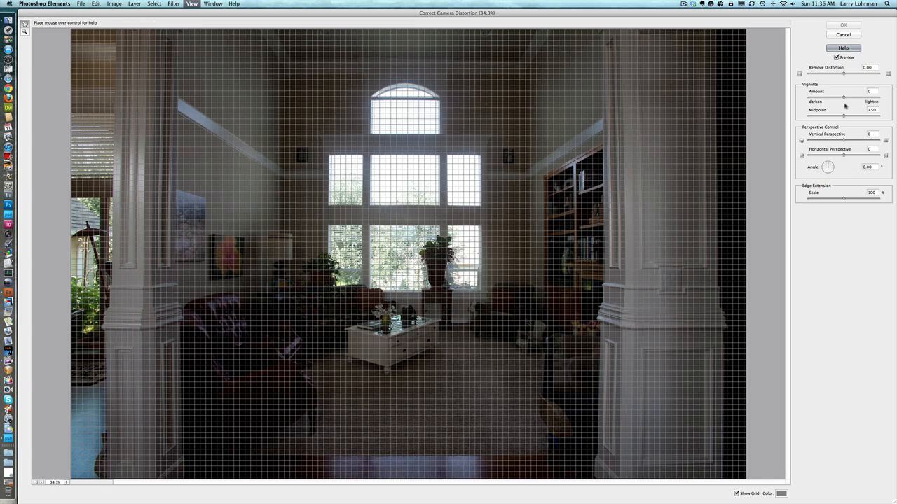
pyautogui.moveTo(841, 75)
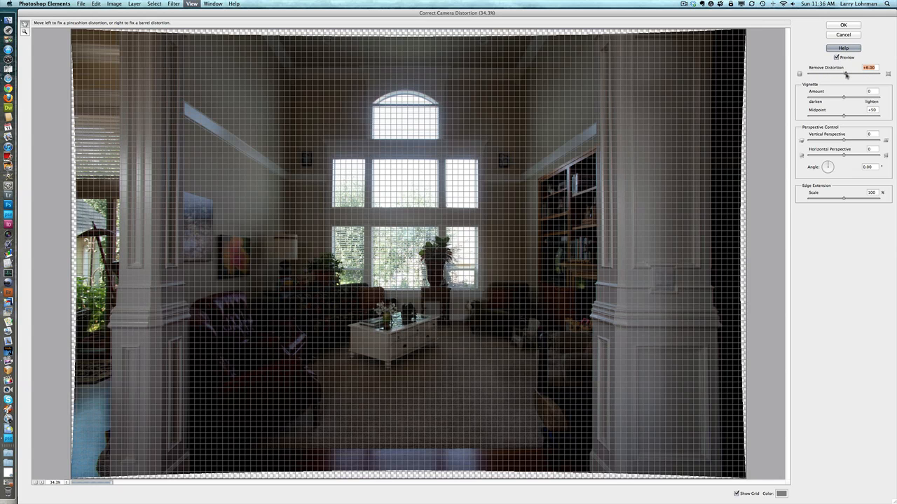
# Set Remove Distortion to +5.00 to straighten the bowed columns
pyautogui.moveTo(847, 75); pyautogui.dragTo(843, 75)
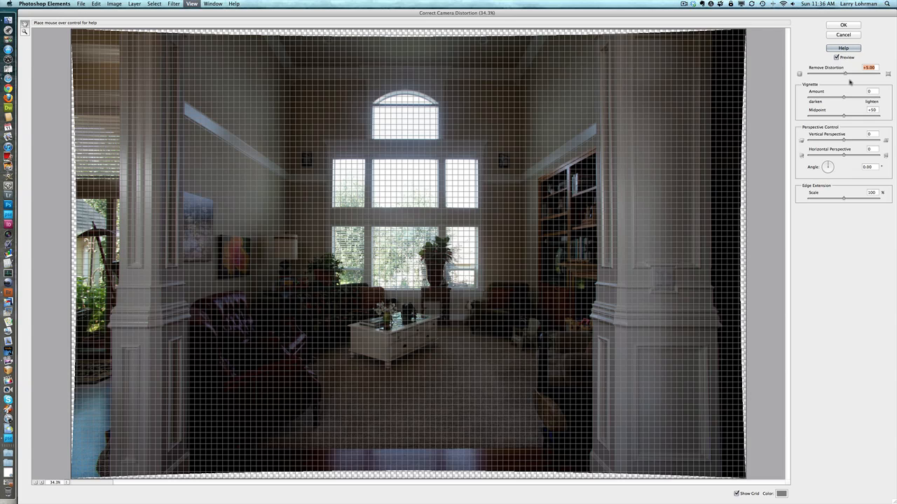
pyautogui.moveTo(216, 114)
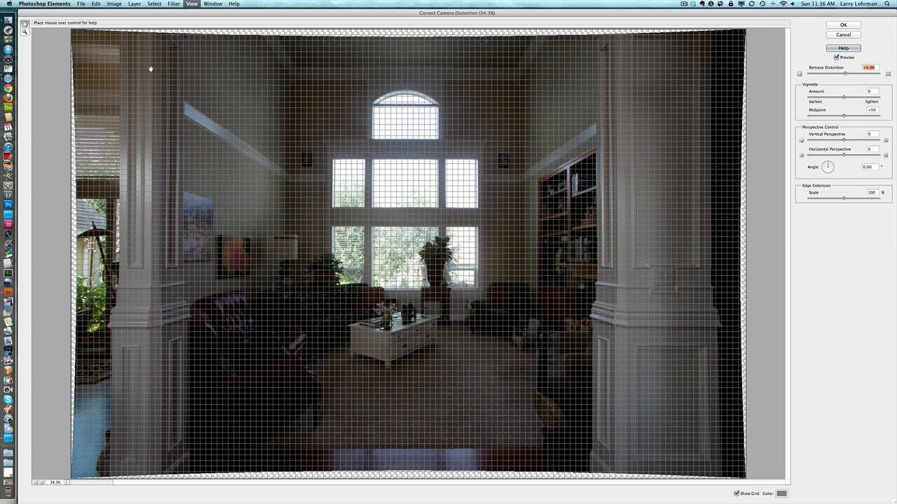
pyautogui.moveTo(157, 261)
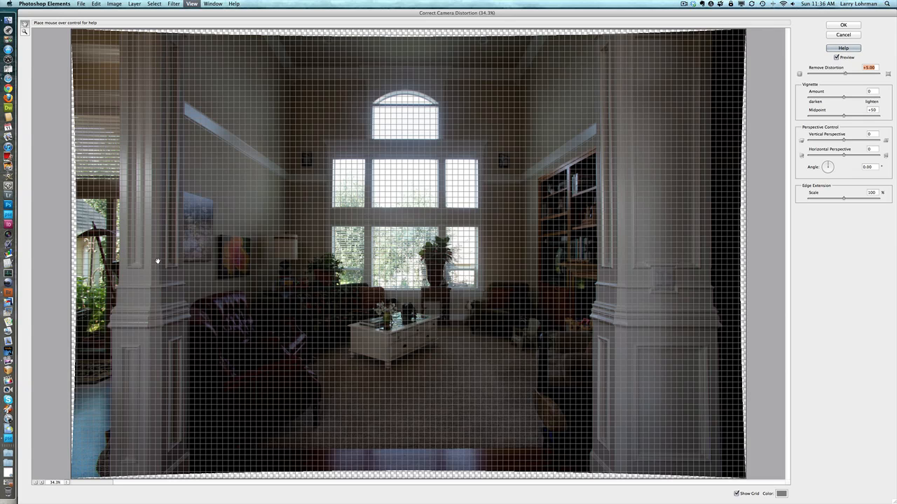
pyautogui.moveTo(799, 165)
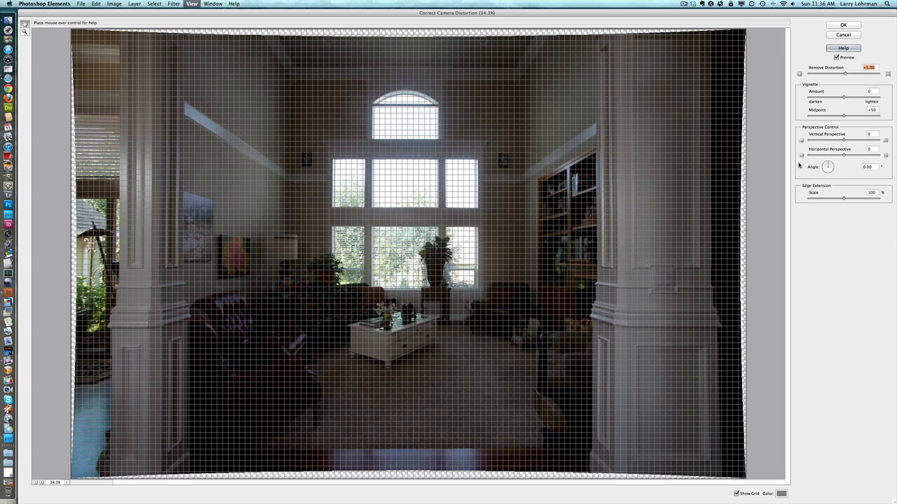
pyautogui.moveTo(844, 137)
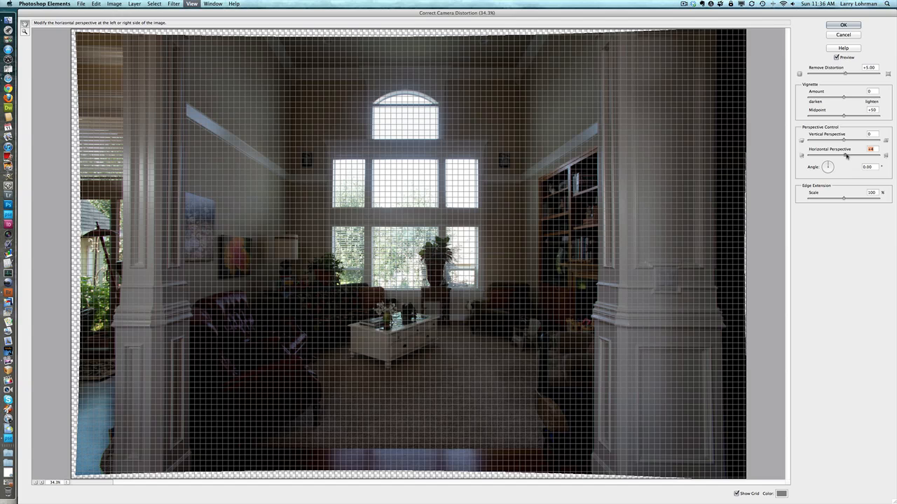
pyautogui.moveTo(844, 143)
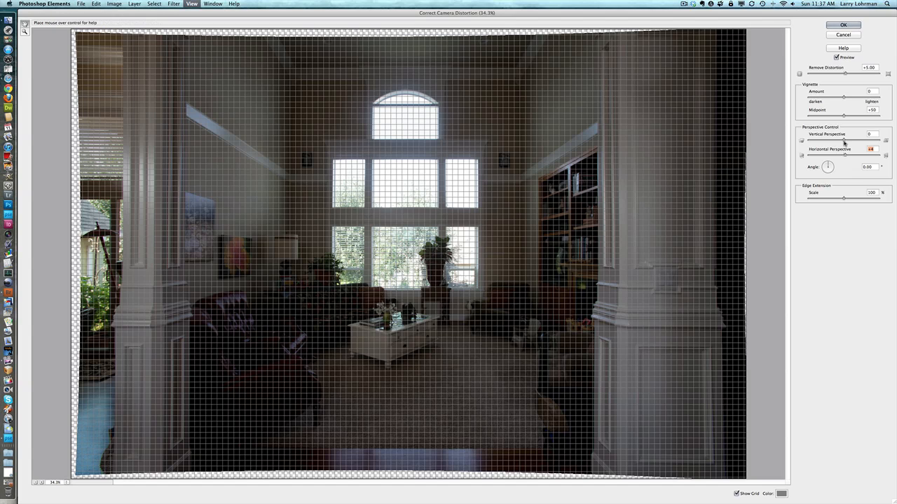
# Nudge the Vertical Perspective setting slightly after the +4 horizontal perspective correction
pyautogui.click(870, 133)
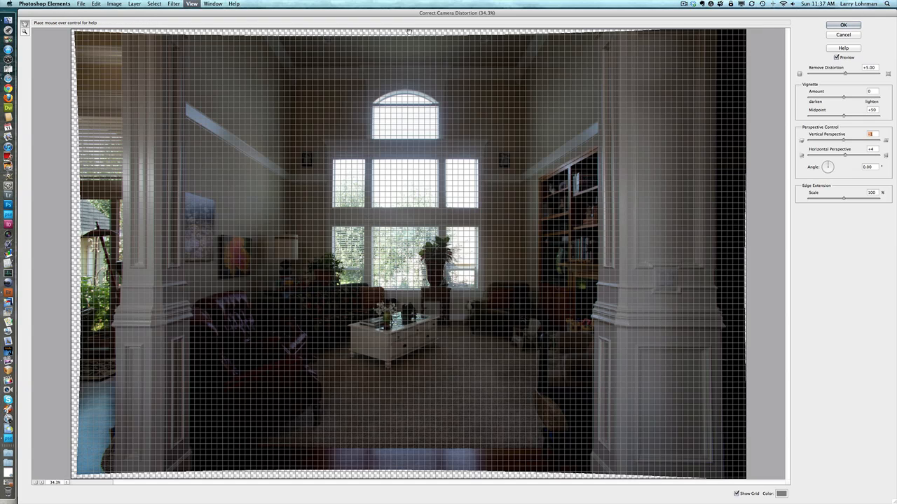
pyautogui.moveTo(360, 28)
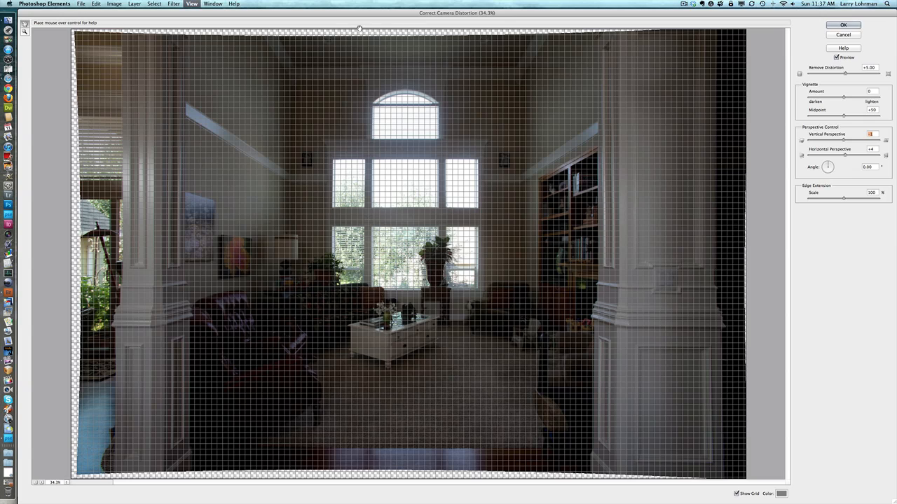
pyautogui.moveTo(416, 39)
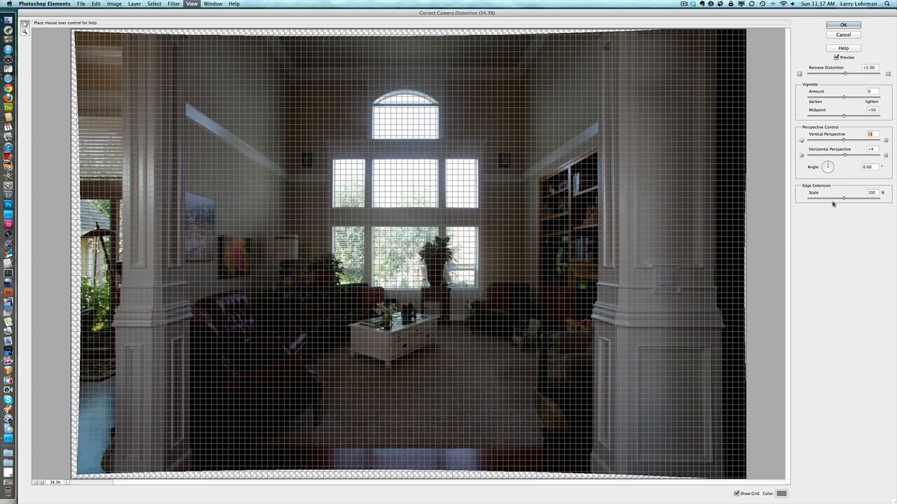
pyautogui.moveTo(843, 195)
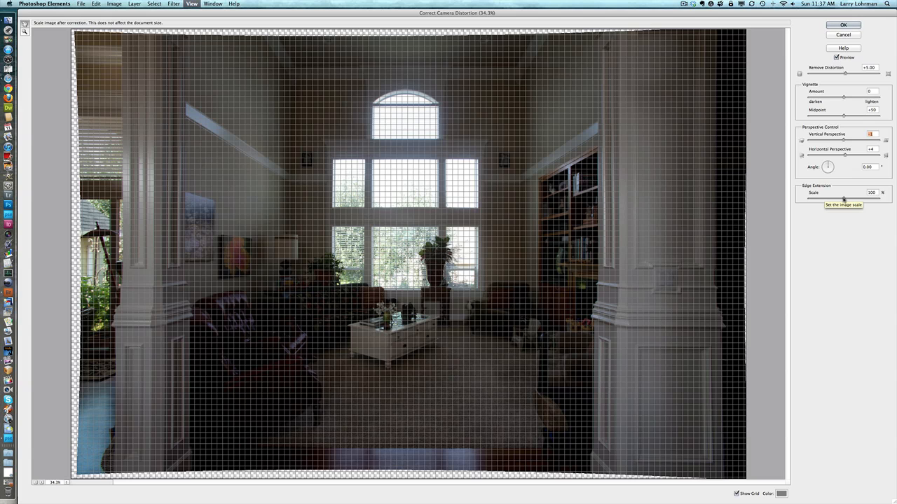
# Drag the Edge Extension Scale slider to 105% to fill the empty edges
pyautogui.moveTo(844, 199); pyautogui.dragTo(847, 199)
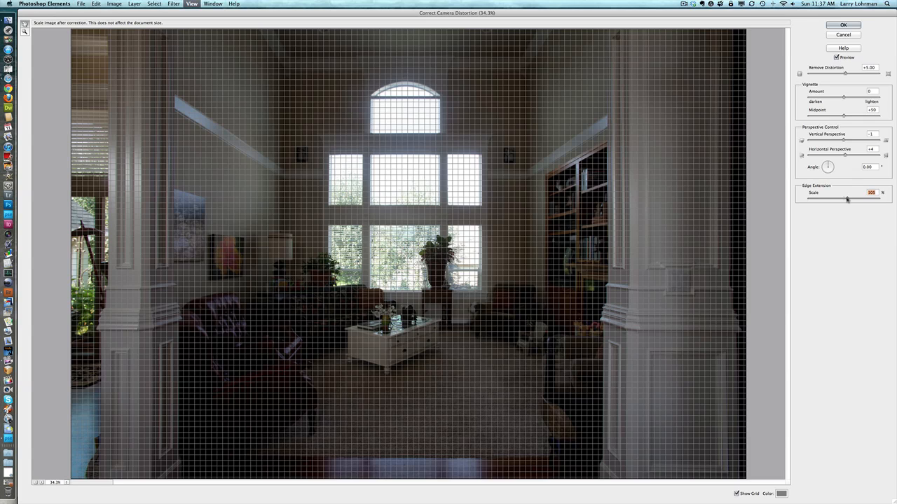
pyautogui.moveTo(843, 35)
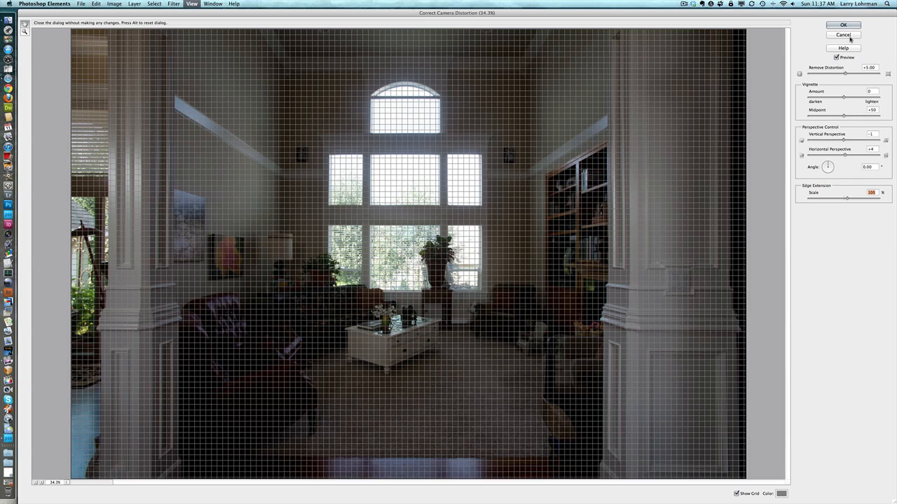
# Confirm the Correct Camera Distortion dialog with OK to apply the corrections
pyautogui.click(843, 25)
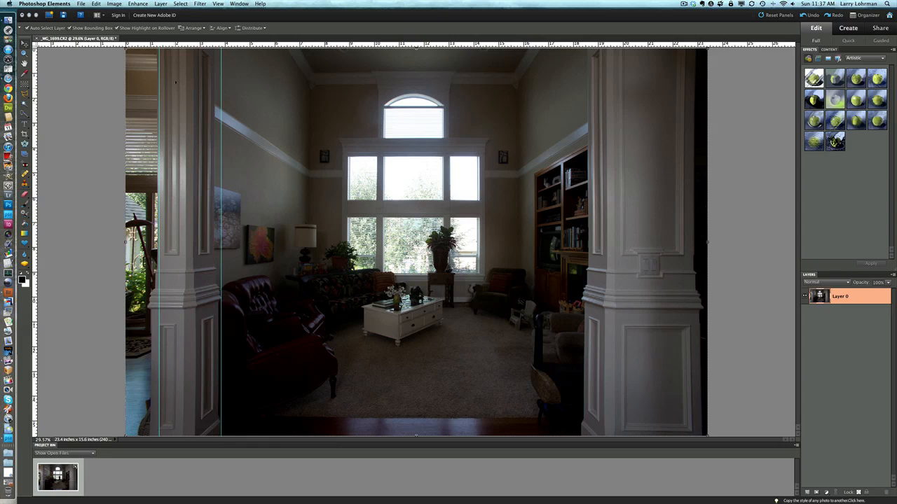
pyautogui.moveTo(384, 364)
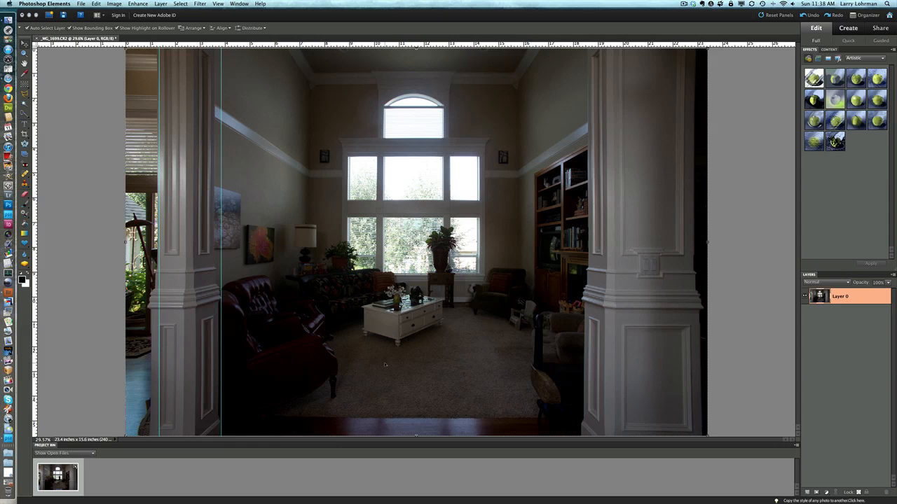
pyautogui.moveTo(387, 364)
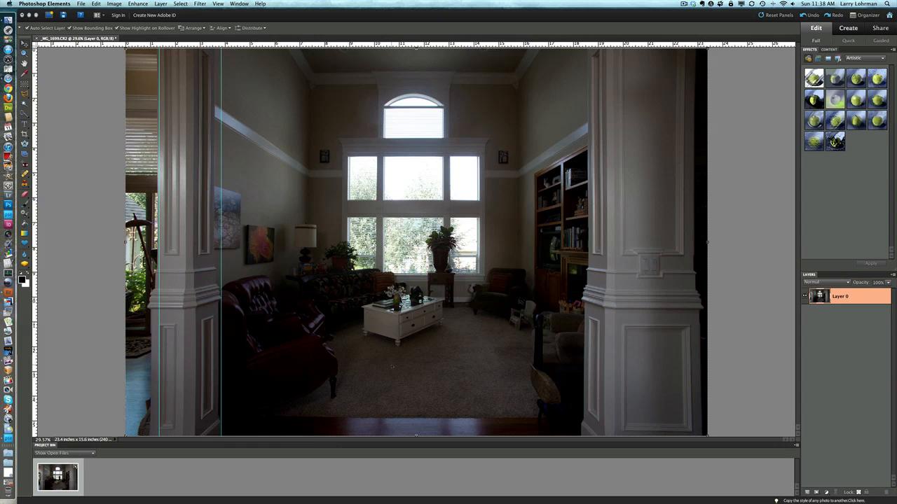